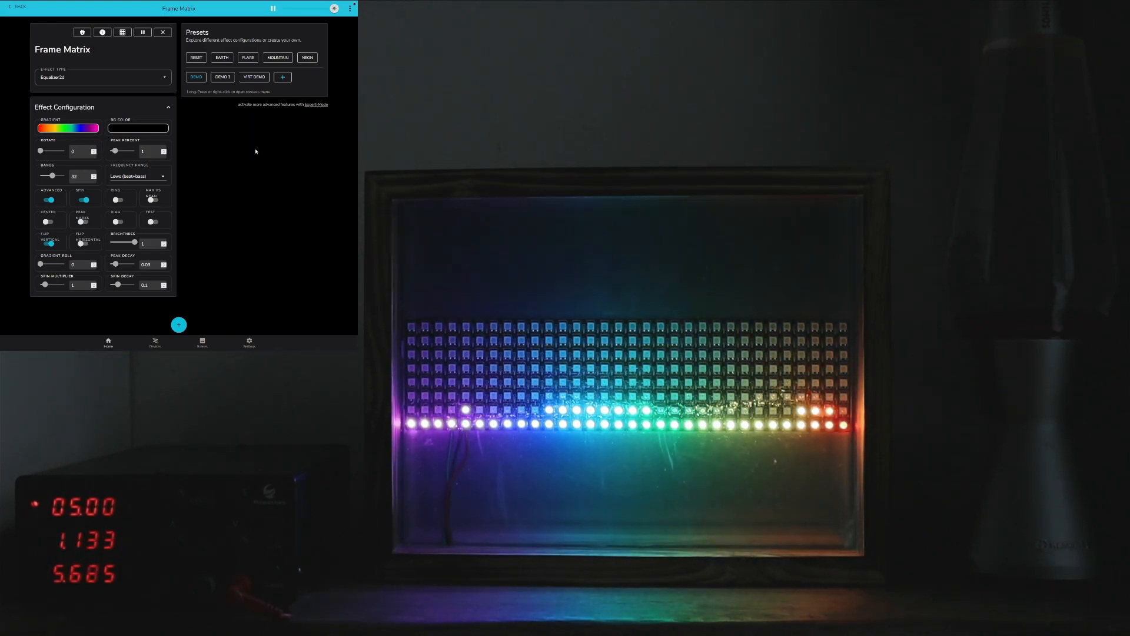
- Apply the DEMO 2 preset to centre the rainbow equalizer bar on the Frame Matrix
left_click(221, 76)
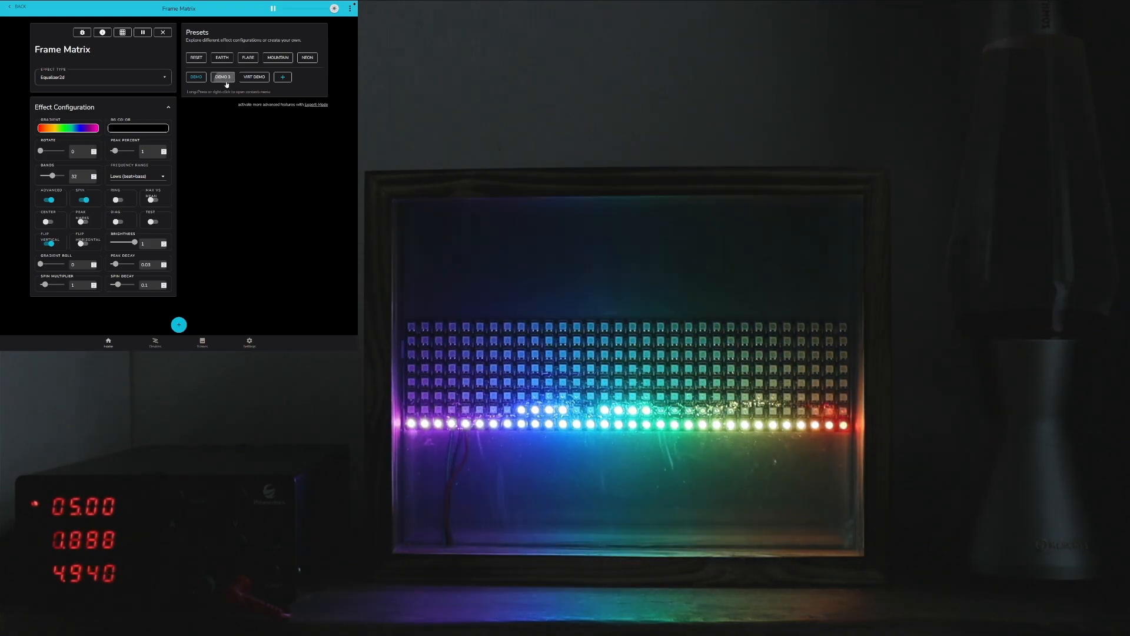
left_click(222, 76)
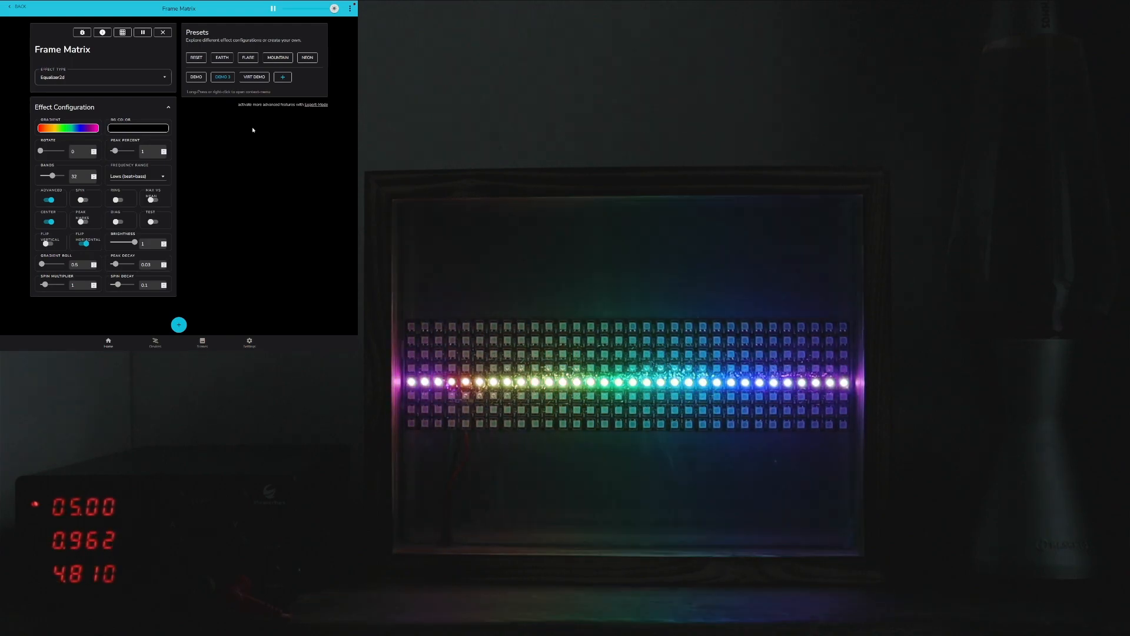
- Apply the VIRT DEMO preset, then switch to the NEON blue-to-pink equalizer preset
left_click(253, 77)
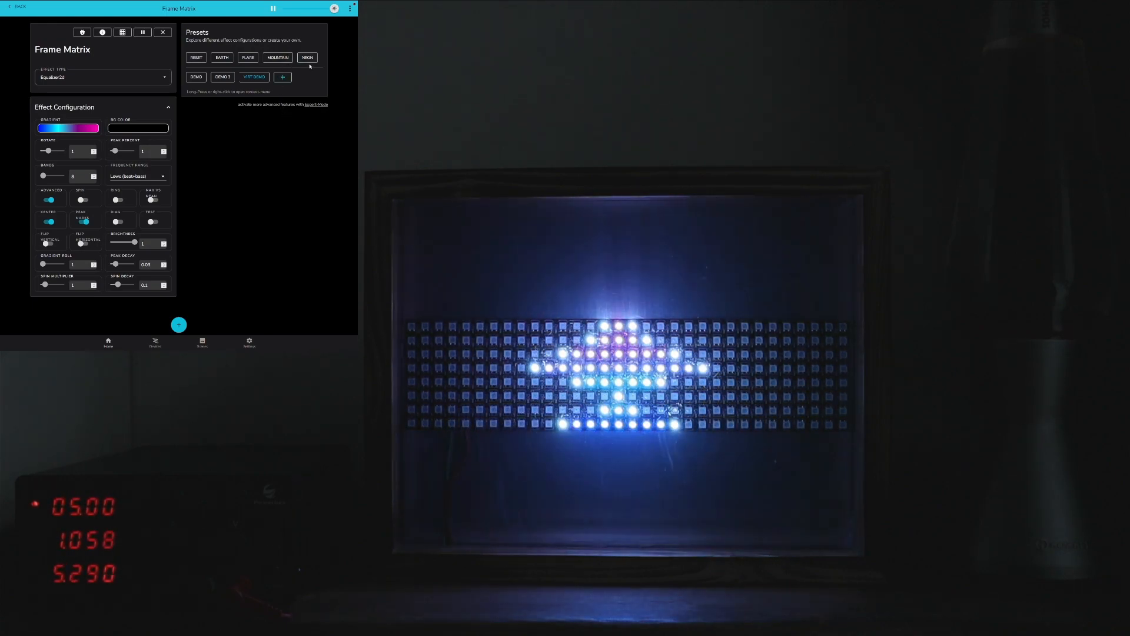
left_click(306, 57)
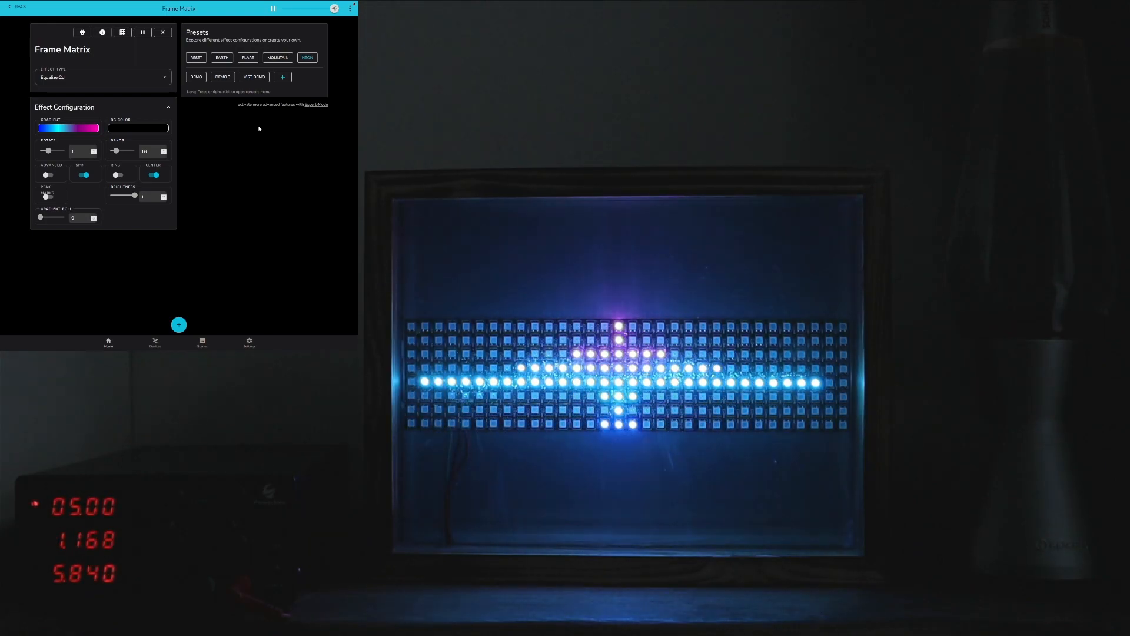
- Apply the MOUNTAIN preset, then move on to the yellow-to-red FLARE preset
left_click(278, 57)
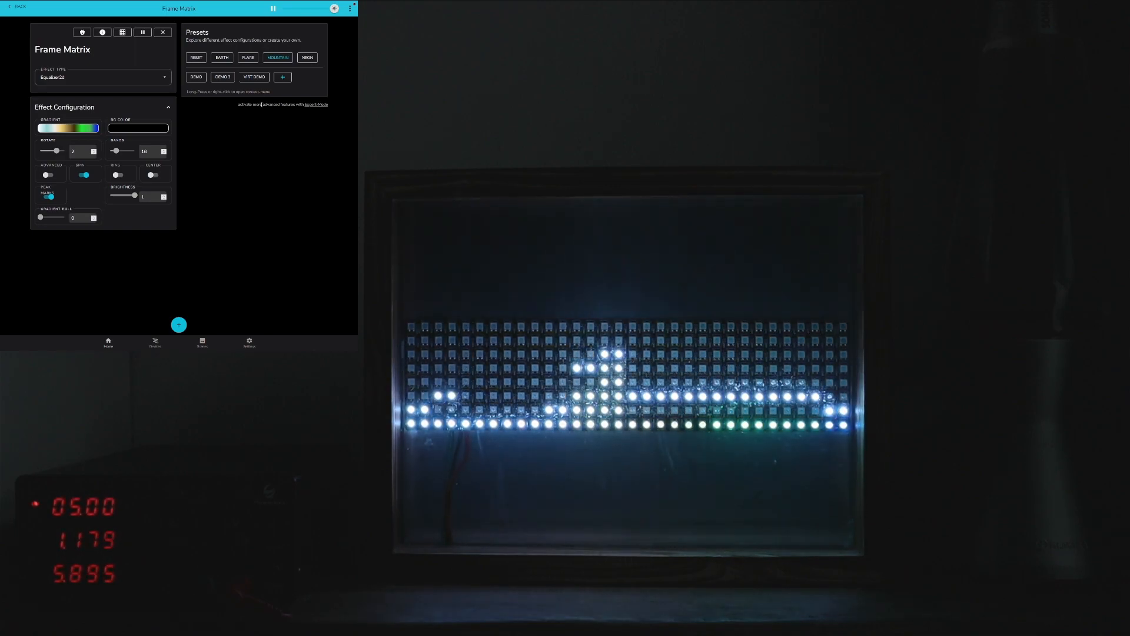
left_click(247, 58)
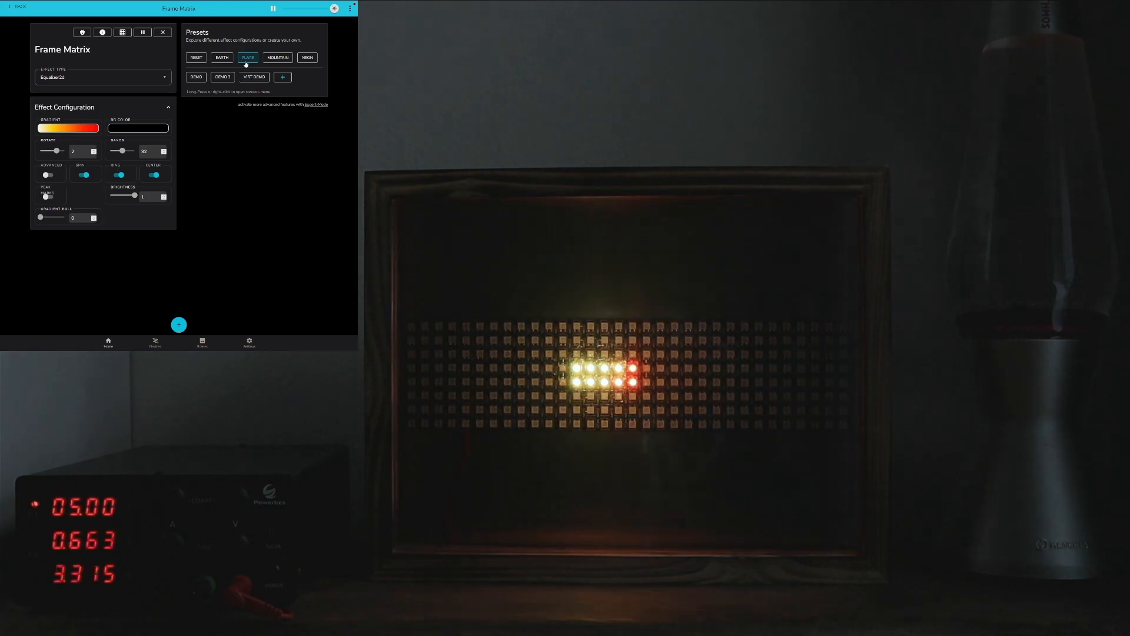
- Try the FLAME and EARTH presets, then return to the rainbow DEMO preset
left_click(221, 58)
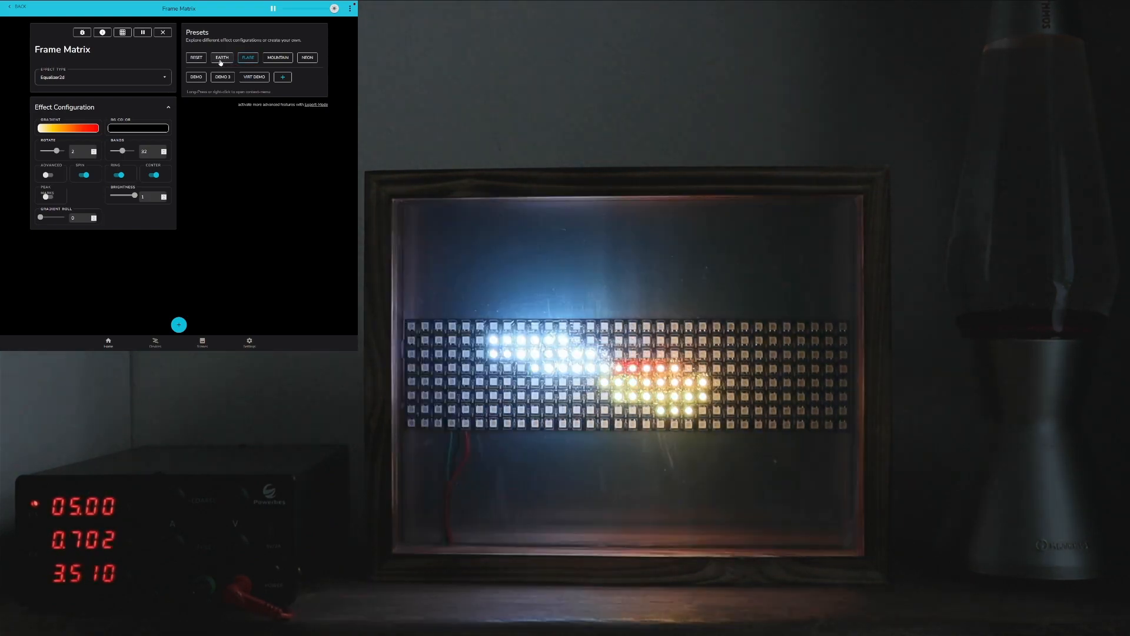
left_click(222, 57)
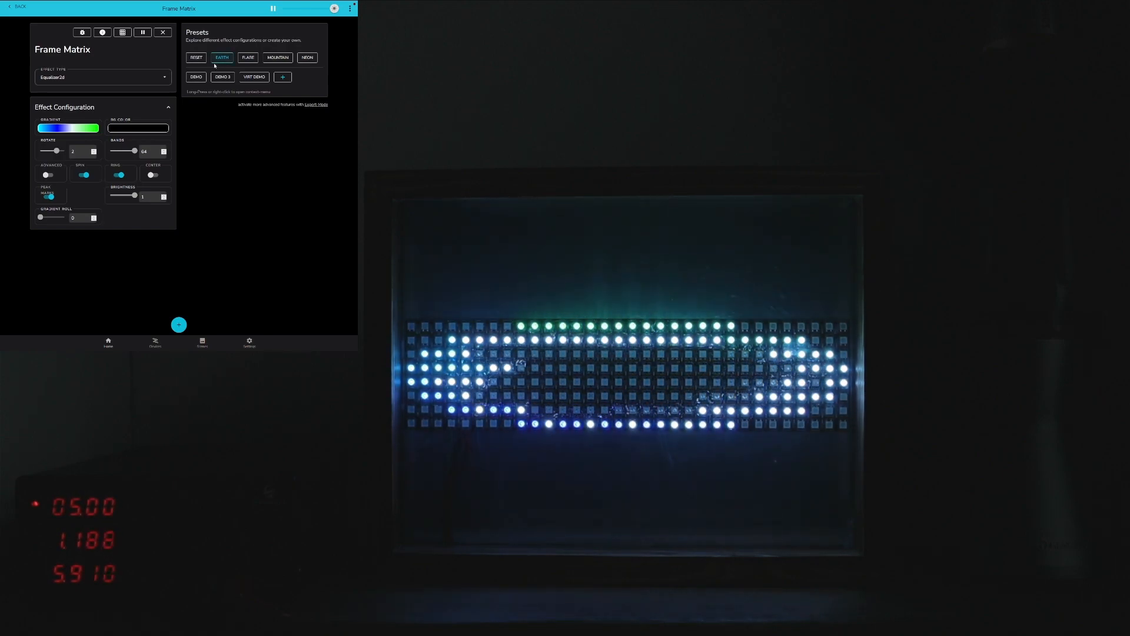
left_click(195, 76)
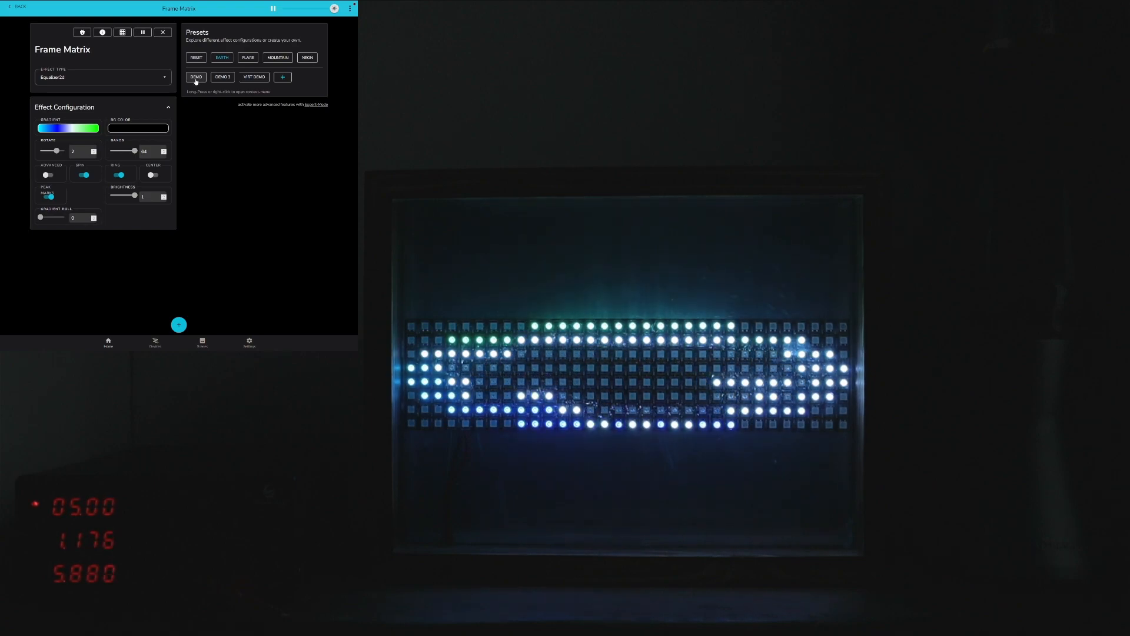
left_click(196, 77)
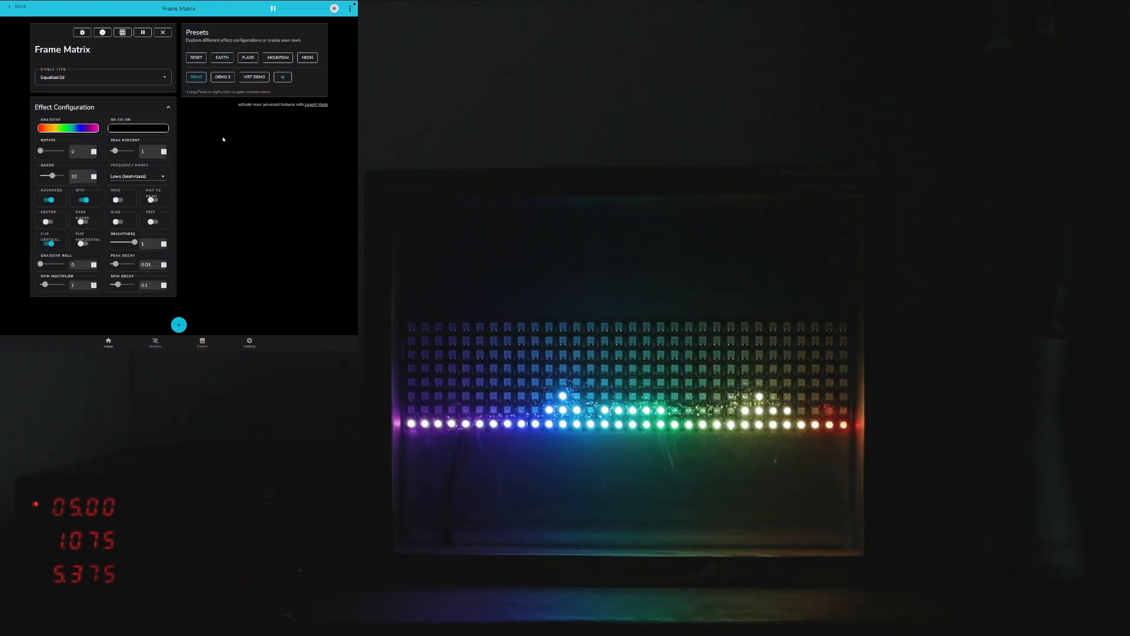